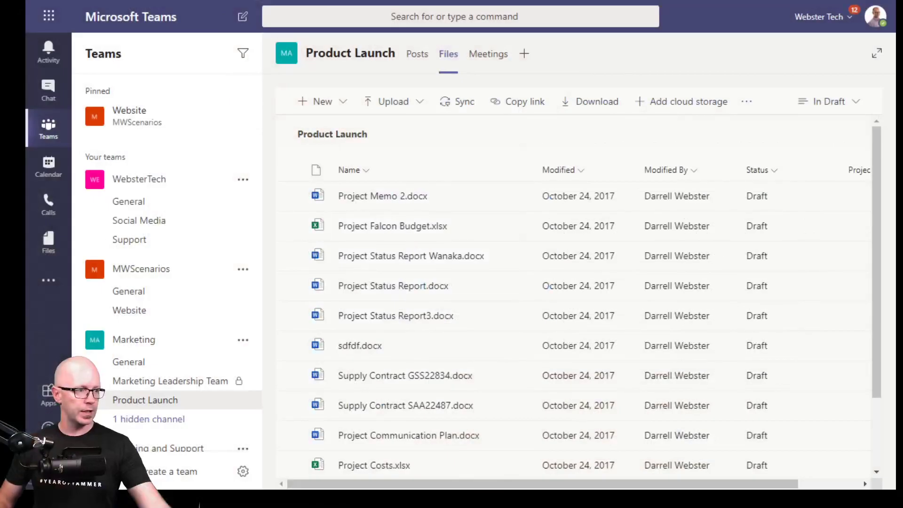
{"action": "mouse_move", "coordinate": [465, 101]}
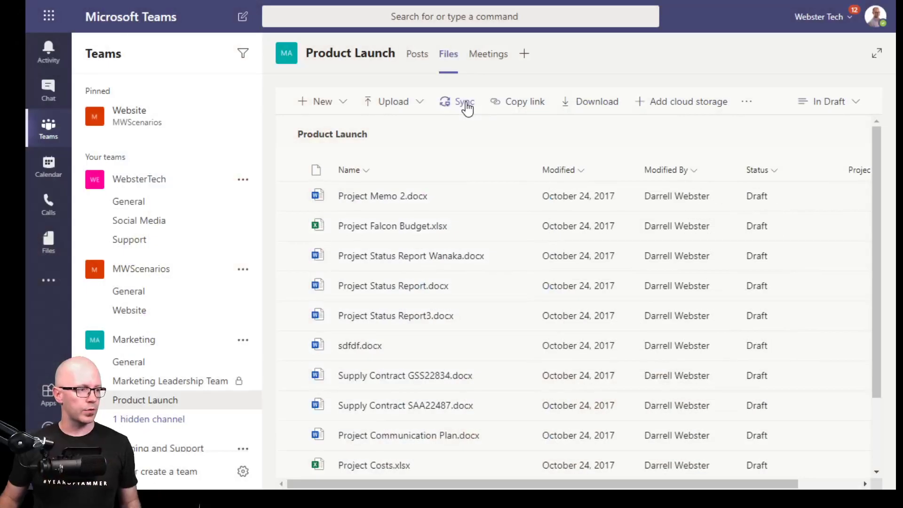
Sync the Product Launch library and open Marketing - Product Launch under Webster Tech in File Explorer
{"action": "left_click", "coordinate": [462, 101]}
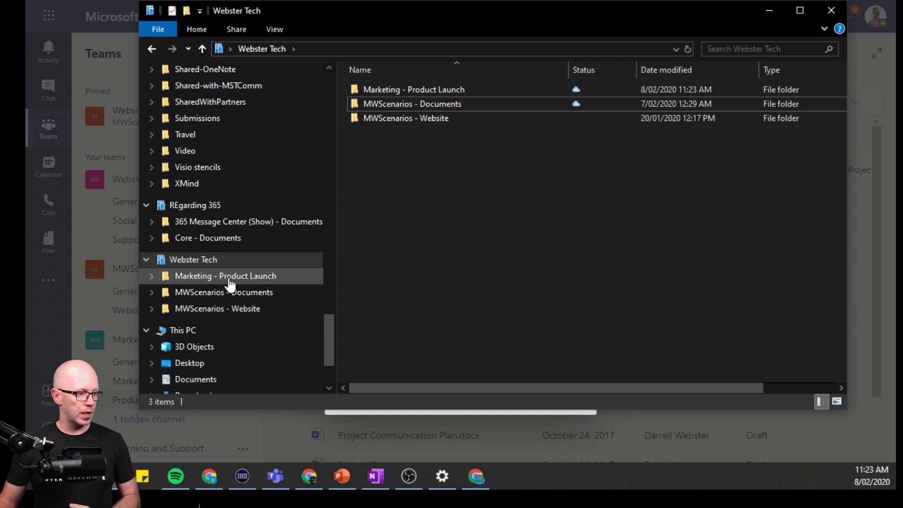
{"action": "double_click", "coordinate": [225, 275]}
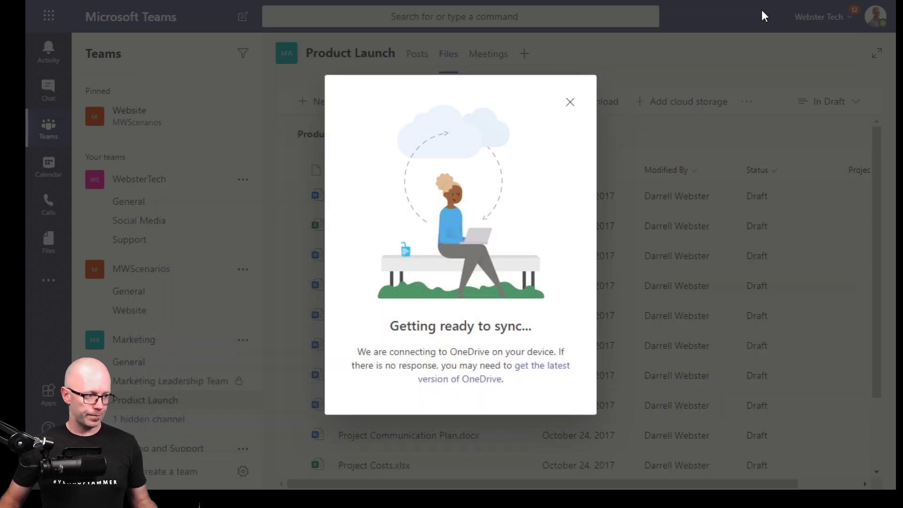
Dismiss the sync message, then preview the Product Launch folder link in Teams and SharePoint formats without copying
{"action": "left_click", "coordinate": [570, 102]}
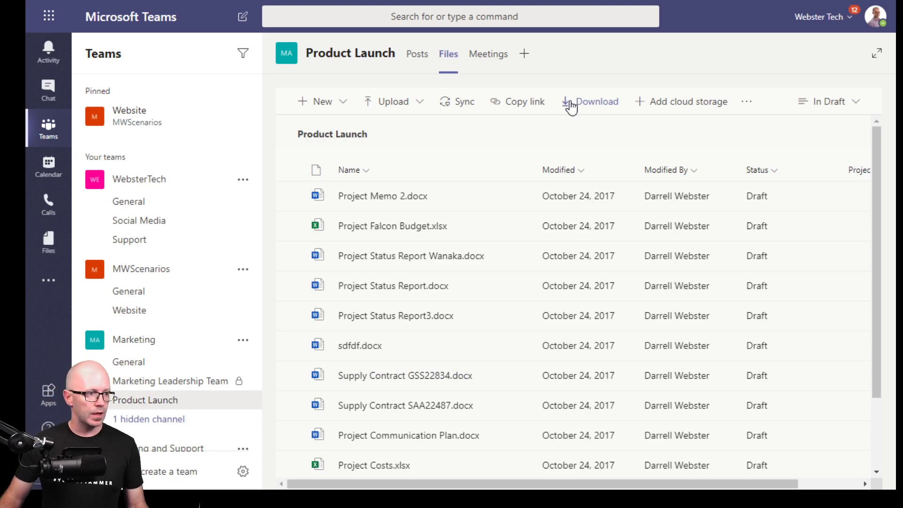
{"action": "mouse_move", "coordinate": [629, 141]}
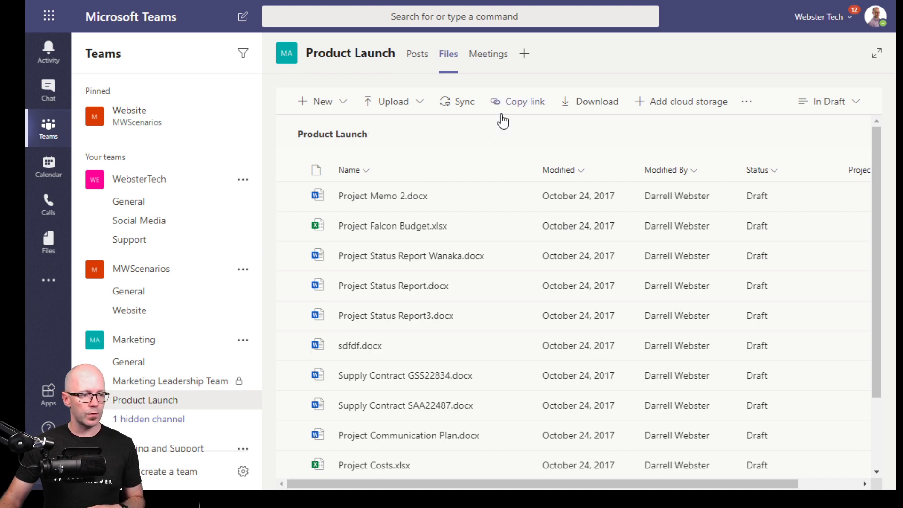
{"action": "mouse_move", "coordinate": [336, 110]}
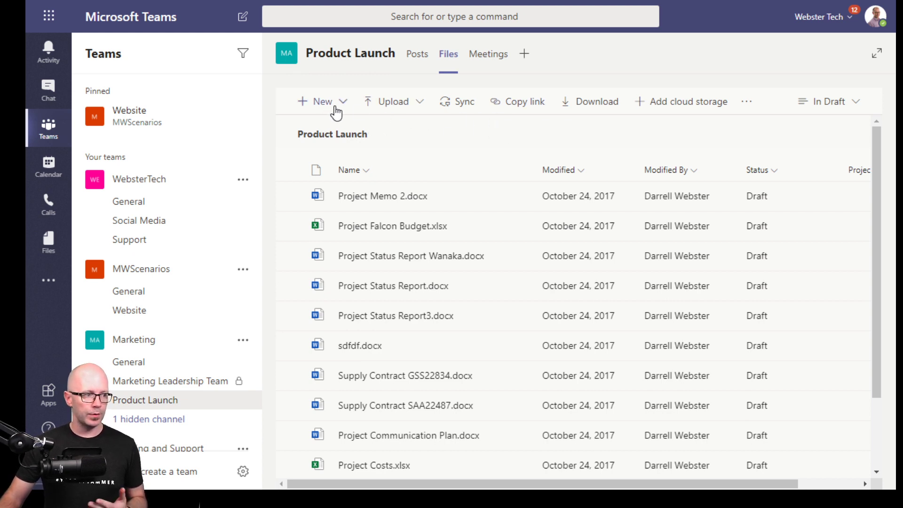
{"action": "mouse_move", "coordinate": [523, 105]}
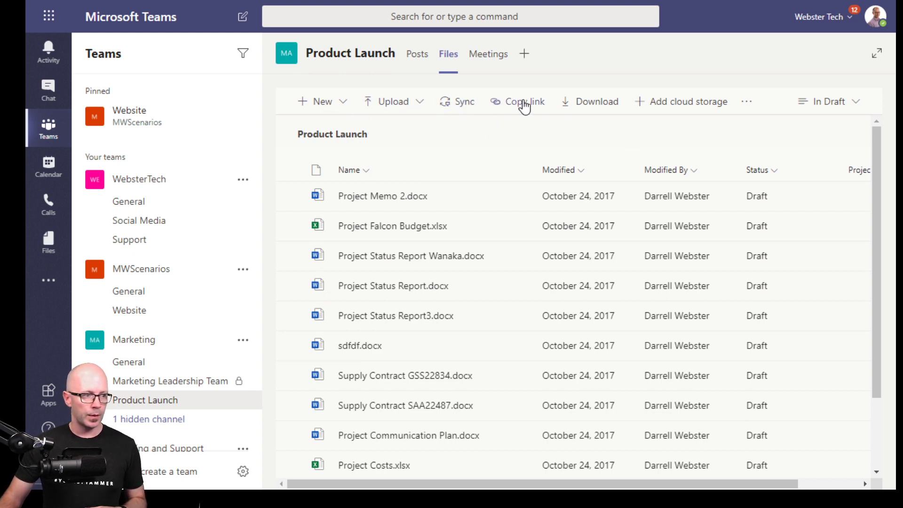
{"action": "left_click", "coordinate": [523, 101]}
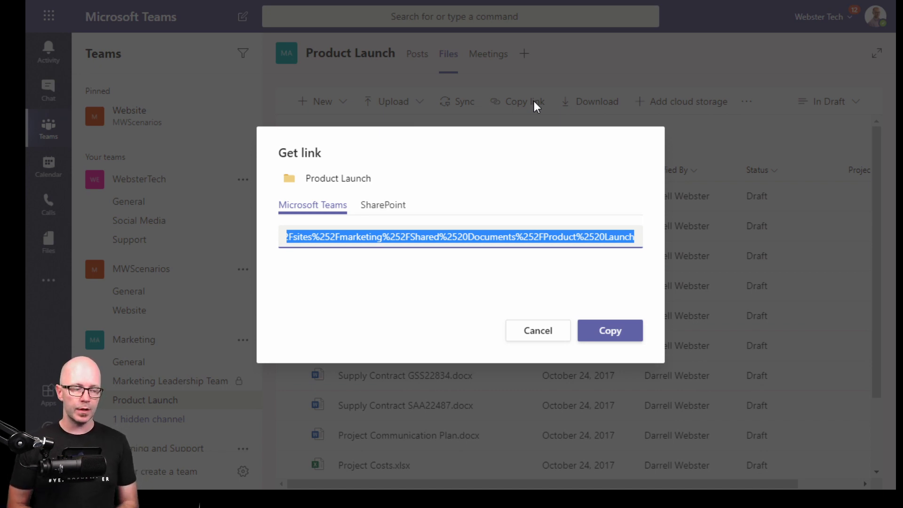
{"action": "mouse_move", "coordinate": [382, 204]}
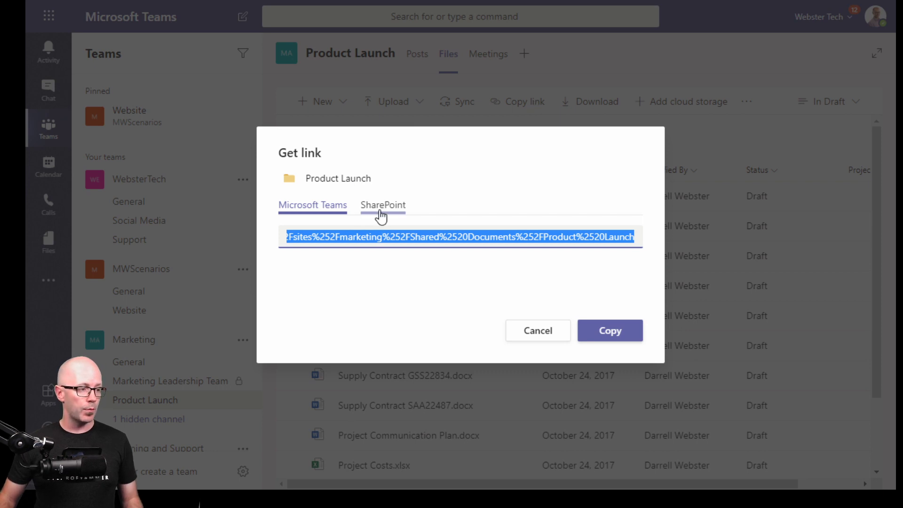
{"action": "left_click", "coordinate": [312, 204]}
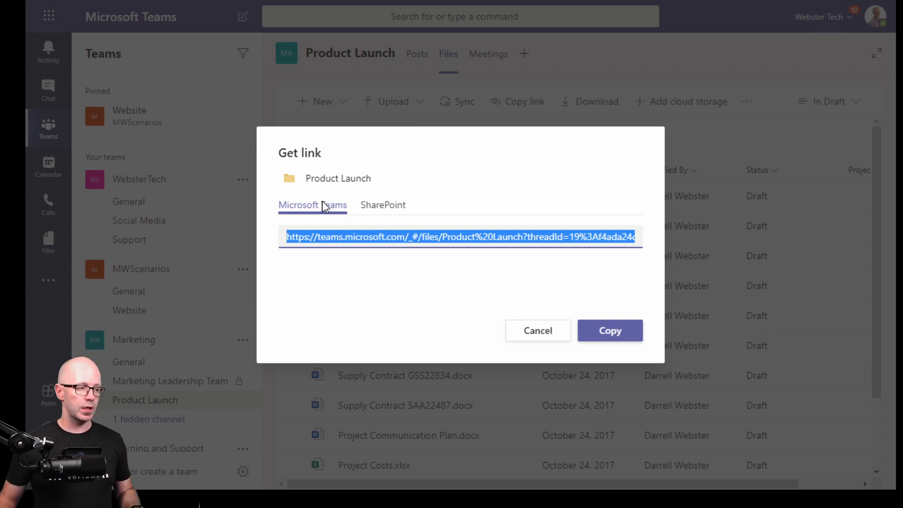
{"action": "mouse_move", "coordinate": [383, 205]}
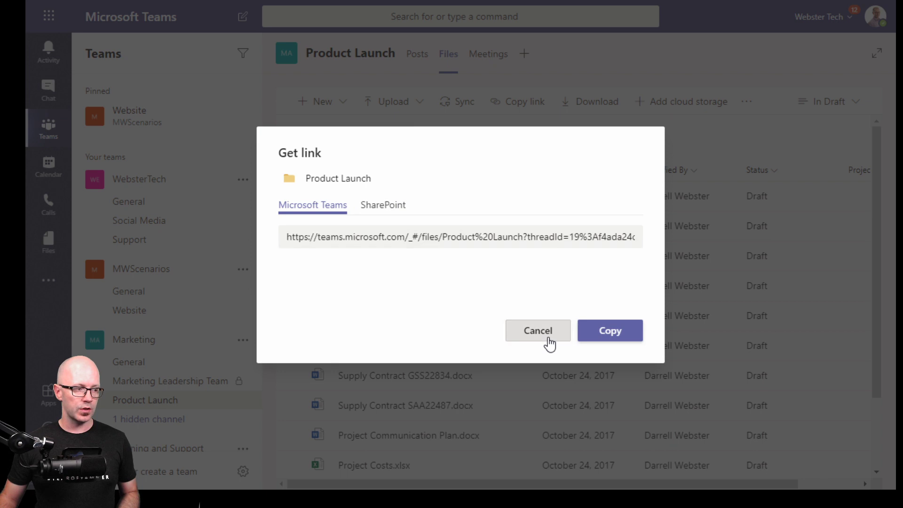
{"action": "left_click", "coordinate": [537, 330]}
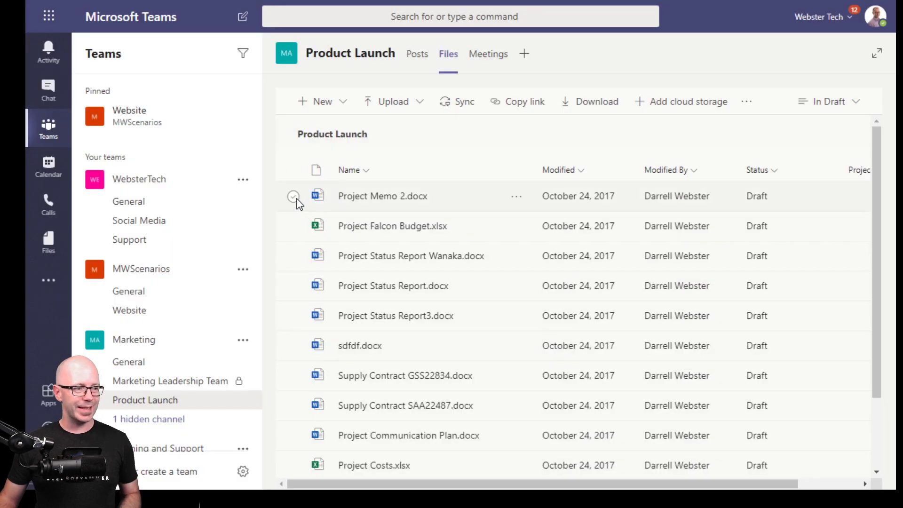
Select Project Memo 2.docx, generate its share link, and close the Get link dialog
{"action": "left_click", "coordinate": [293, 196]}
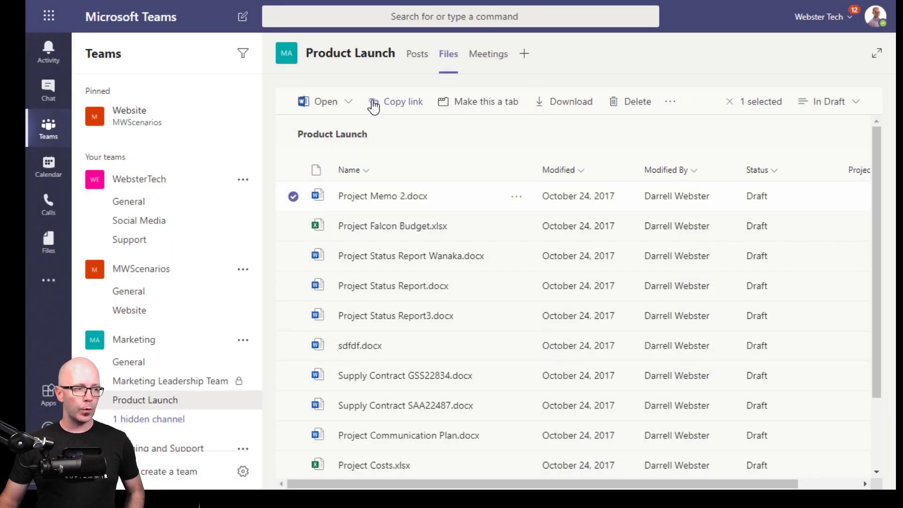
{"action": "left_click", "coordinate": [402, 102]}
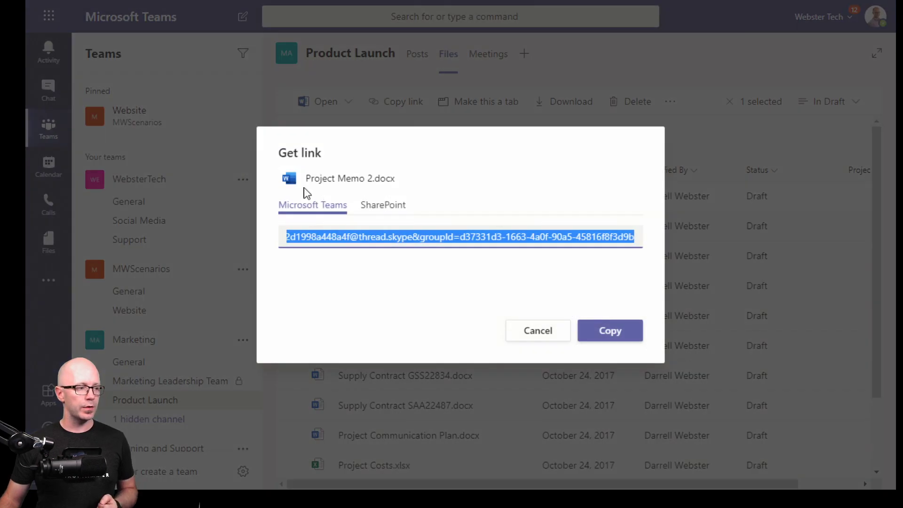
{"action": "mouse_move", "coordinate": [341, 173]}
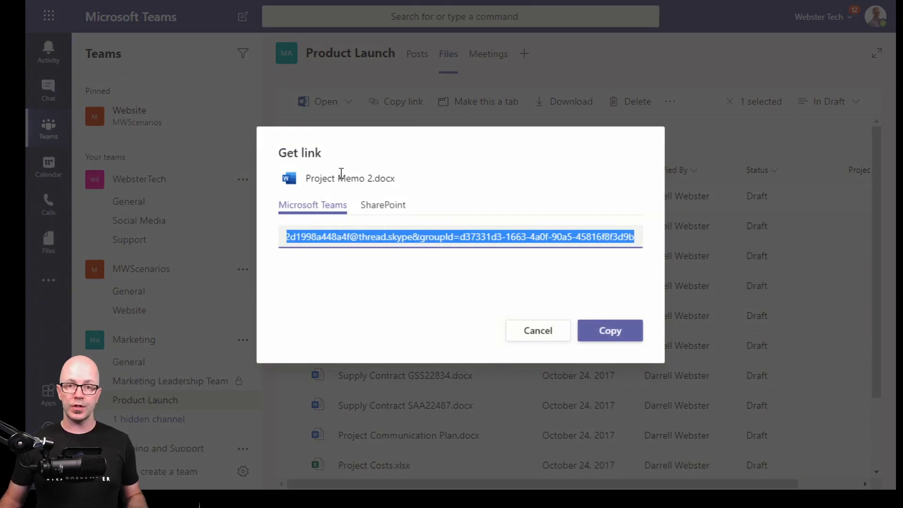
{"action": "mouse_move", "coordinate": [345, 218]}
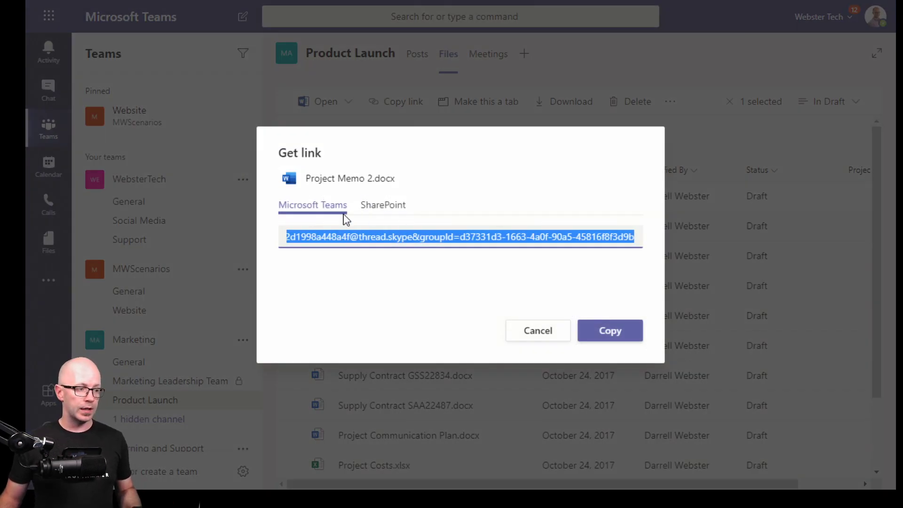
{"action": "mouse_move", "coordinate": [443, 210]}
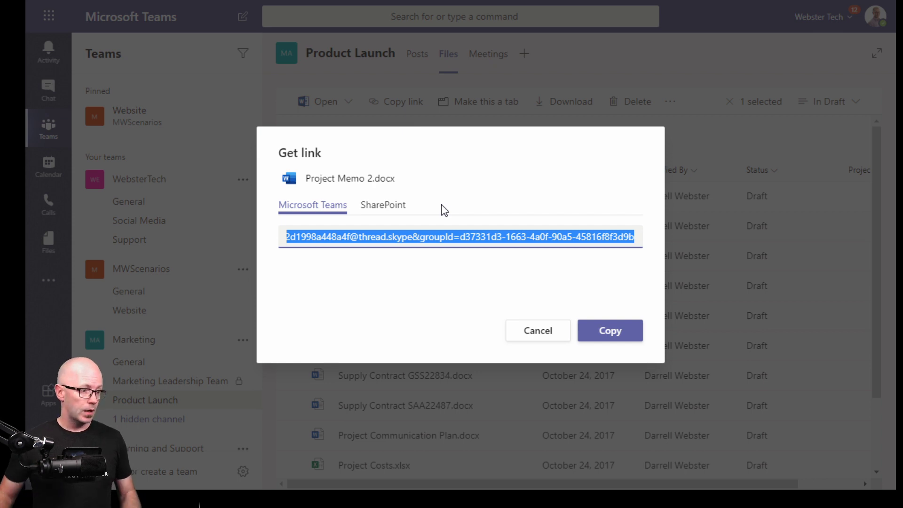
{"action": "left_click", "coordinate": [537, 331]}
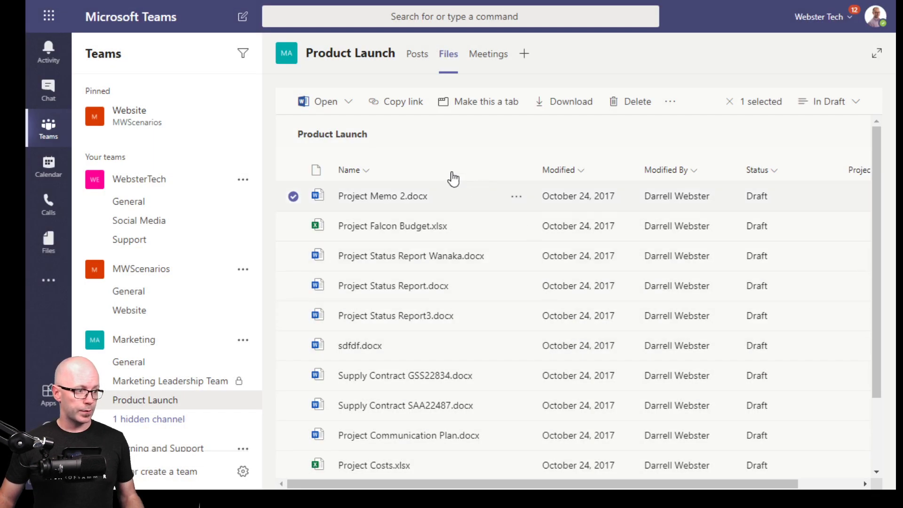
{"action": "mouse_move", "coordinate": [478, 105]}
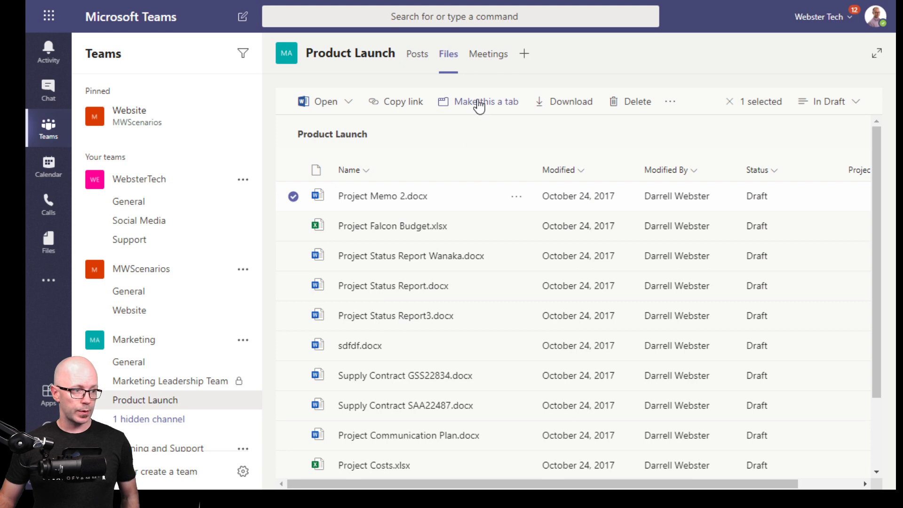
{"action": "mouse_move", "coordinate": [516, 199]}
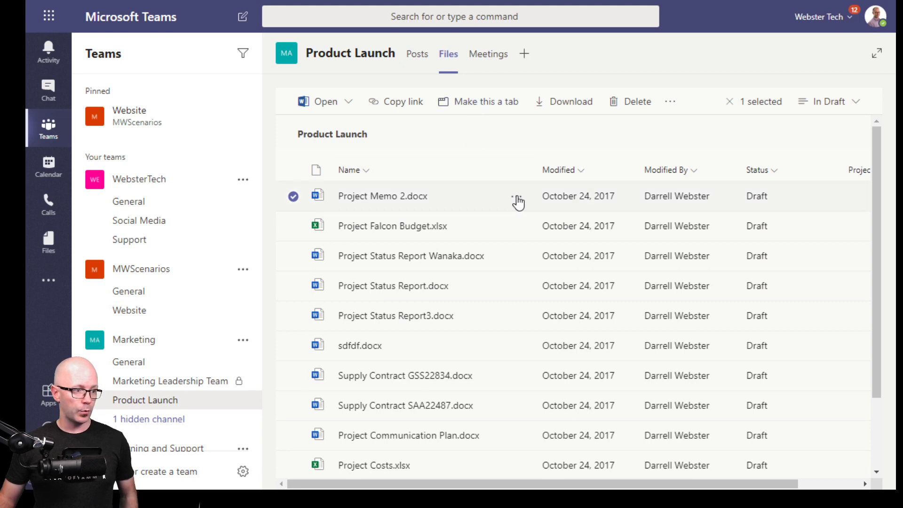
Deselect Project Memo 2.docx and switch the file list to the All Documents view
{"action": "left_click", "coordinate": [518, 198]}
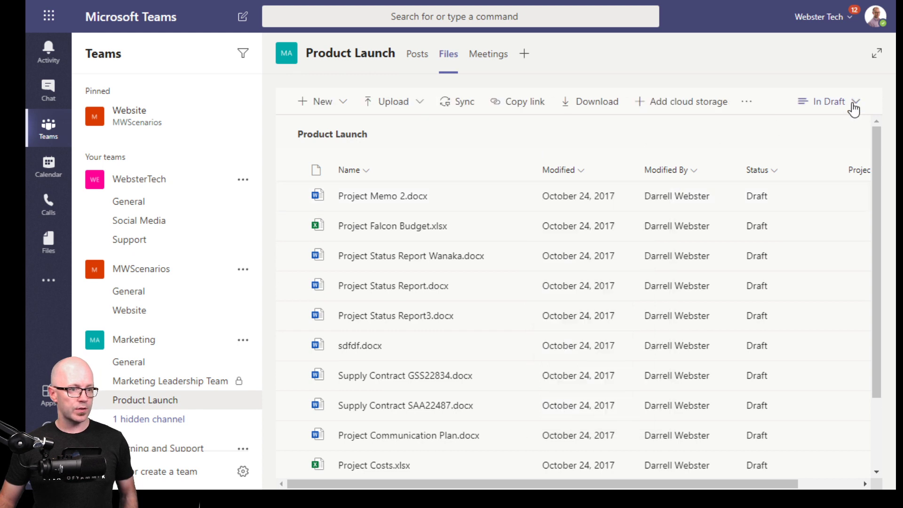
{"action": "left_click", "coordinate": [830, 101]}
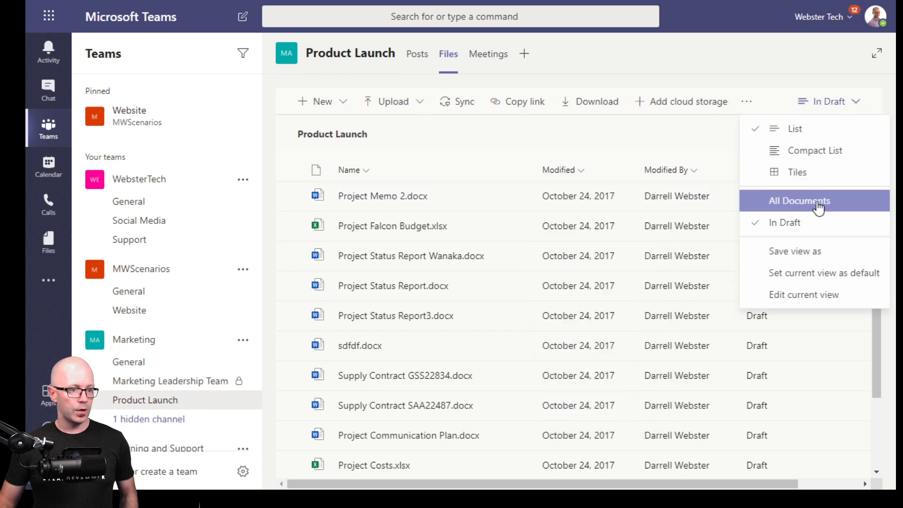
{"action": "left_click", "coordinate": [800, 201]}
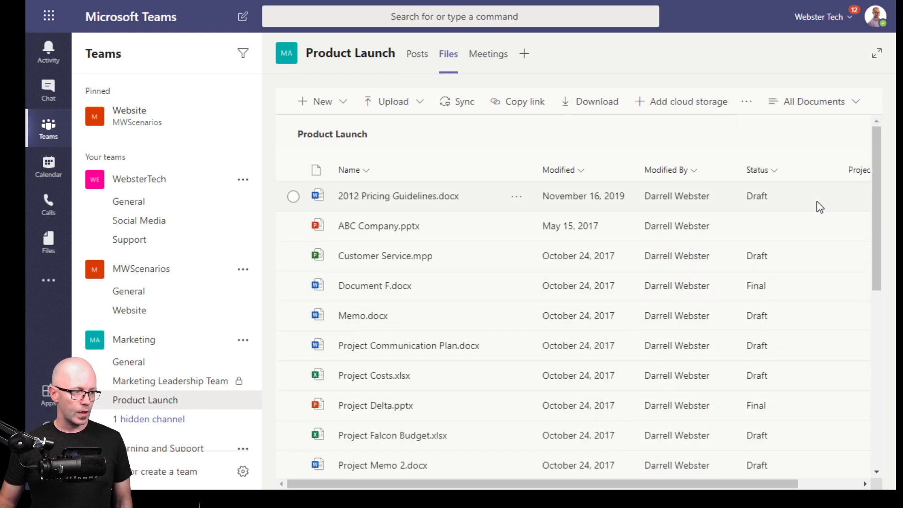
{"action": "mouse_move", "coordinate": [811, 181]}
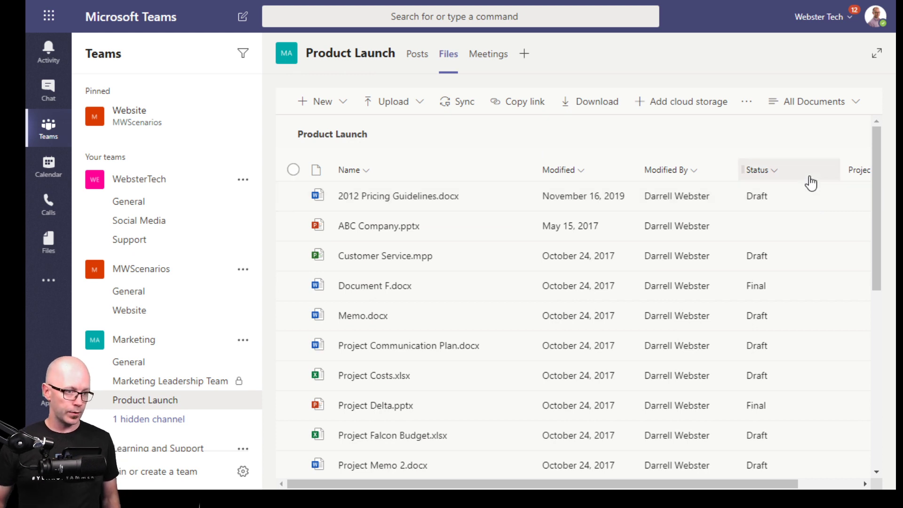
{"action": "mouse_move", "coordinate": [793, 196]}
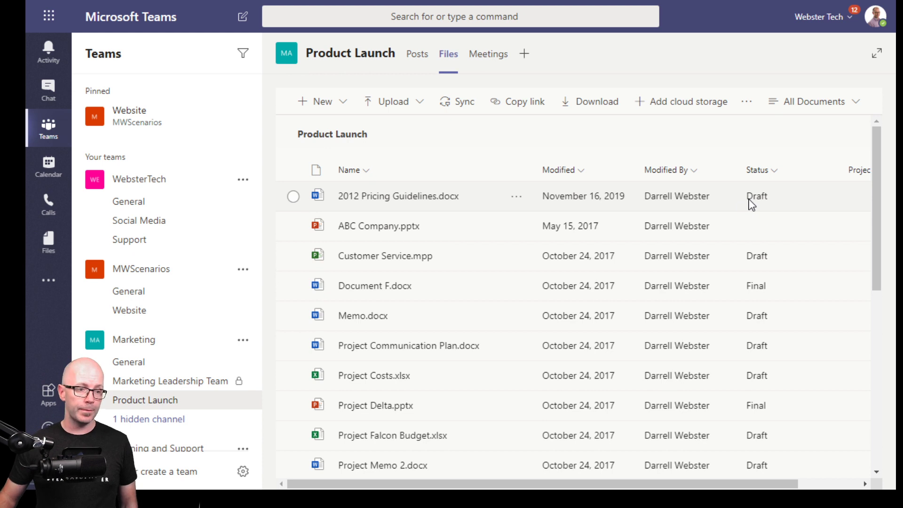
{"action": "mouse_move", "coordinate": [766, 170]}
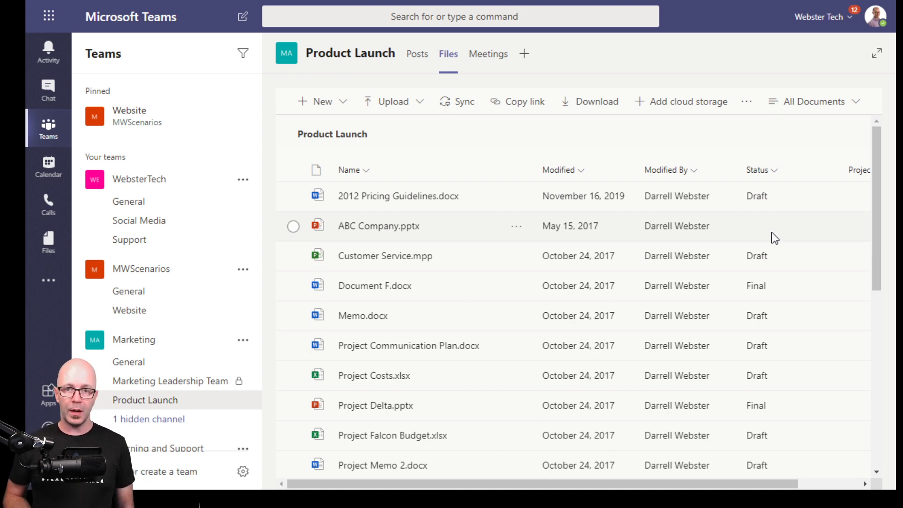
{"action": "mouse_move", "coordinate": [771, 213]}
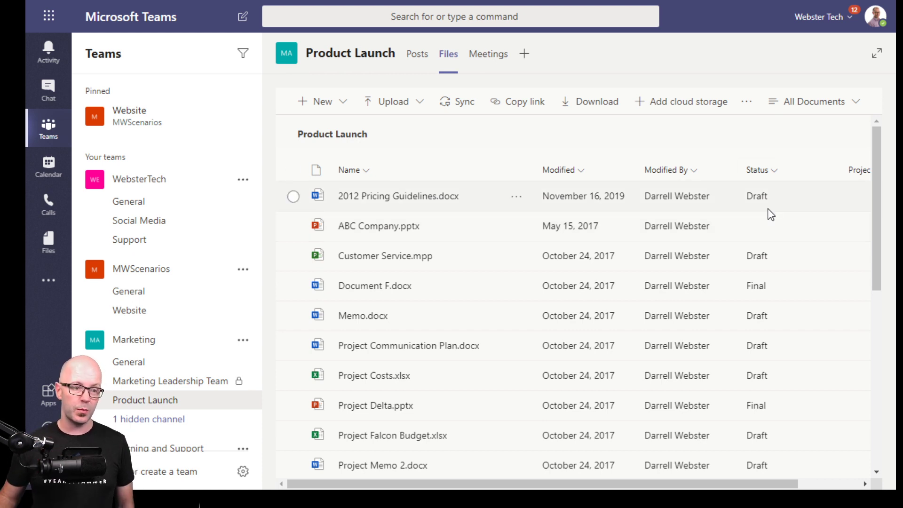
{"action": "mouse_move", "coordinate": [770, 150]}
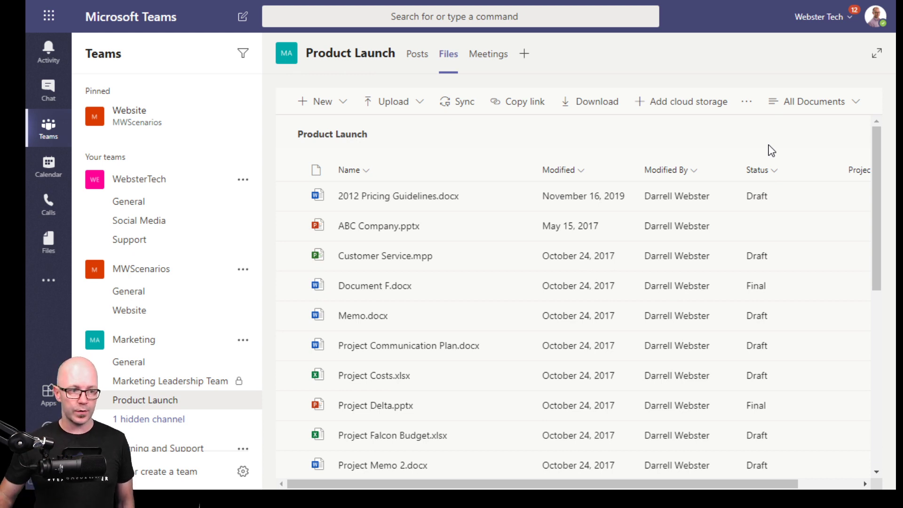
Filter the Status column to show only Final documents
{"action": "left_click", "coordinate": [759, 170]}
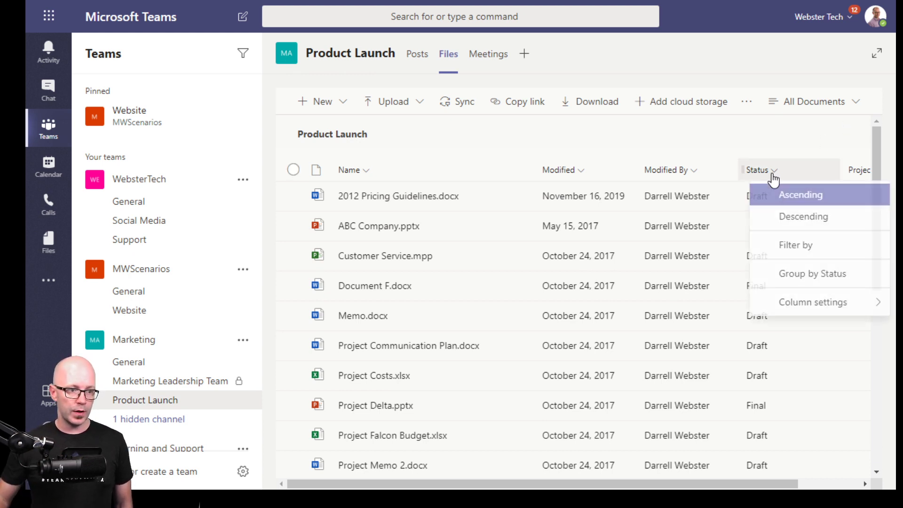
{"action": "left_click", "coordinate": [795, 244]}
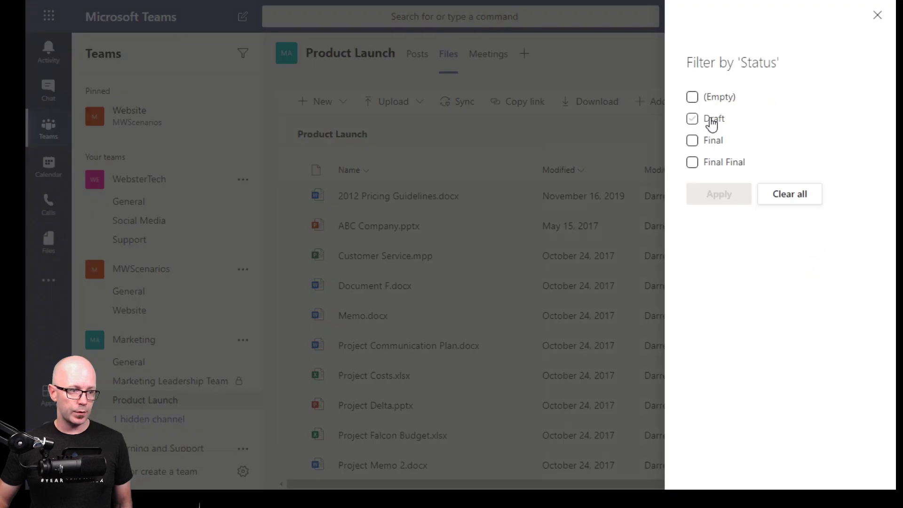
{"action": "left_click", "coordinate": [692, 140]}
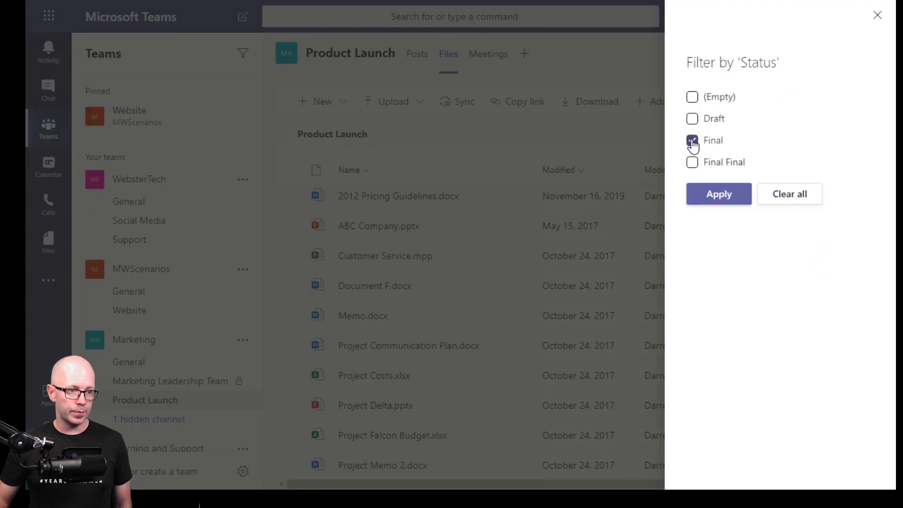
{"action": "left_click", "coordinate": [718, 193]}
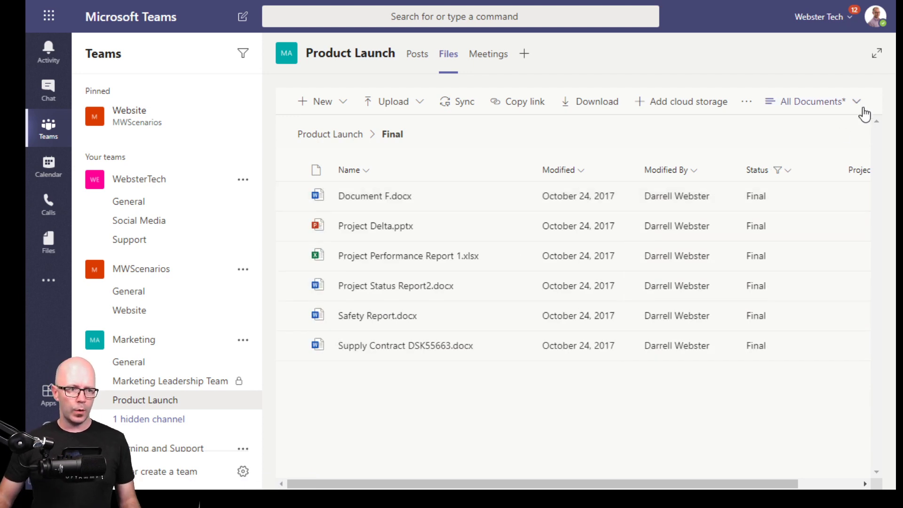
{"action": "mouse_move", "coordinate": [857, 103]}
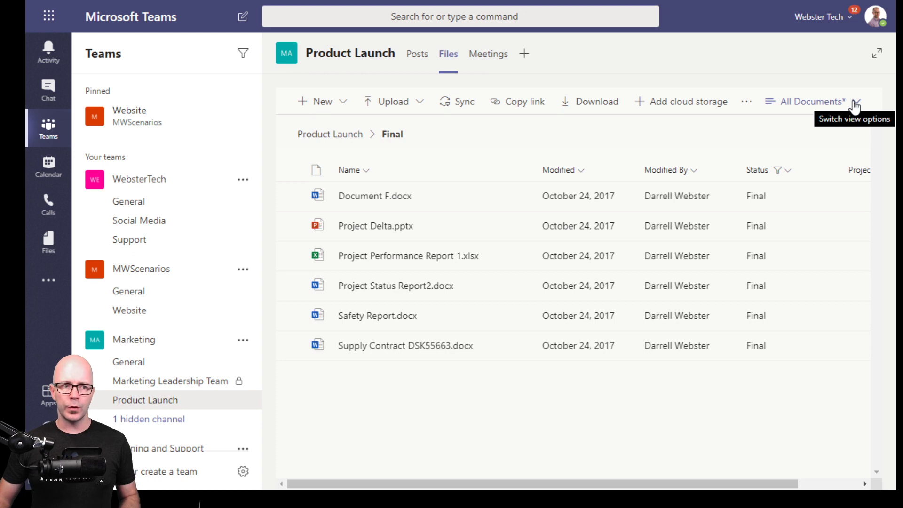
Save the filtered list as a public view named 'Final'
{"action": "left_click", "coordinate": [856, 101]}
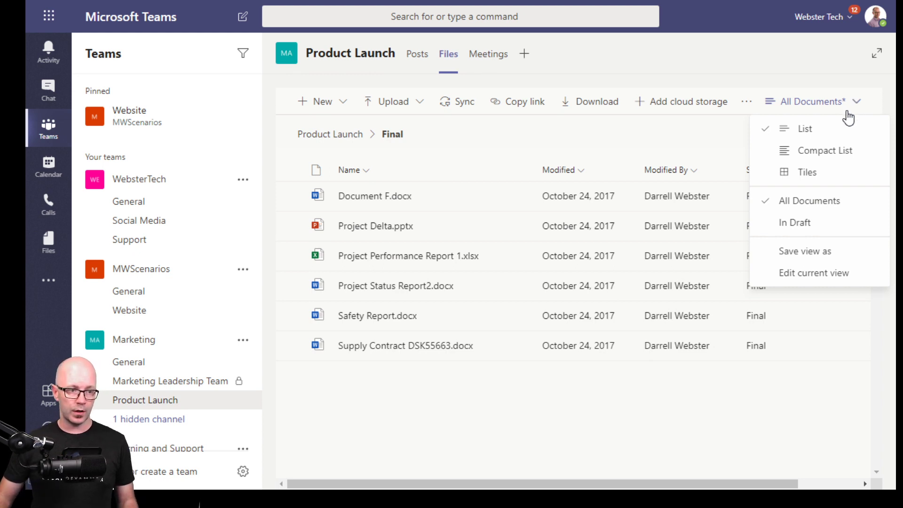
{"action": "mouse_move", "coordinate": [812, 251]}
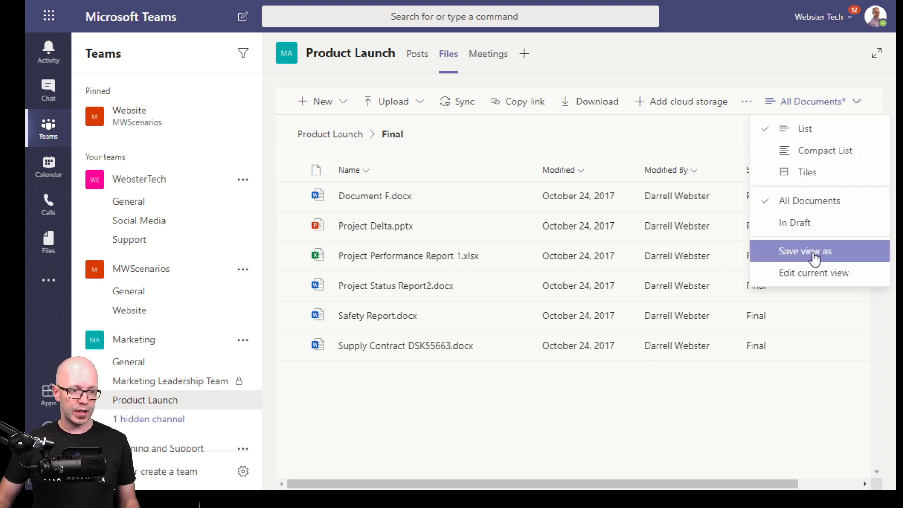
{"action": "left_click", "coordinate": [805, 251]}
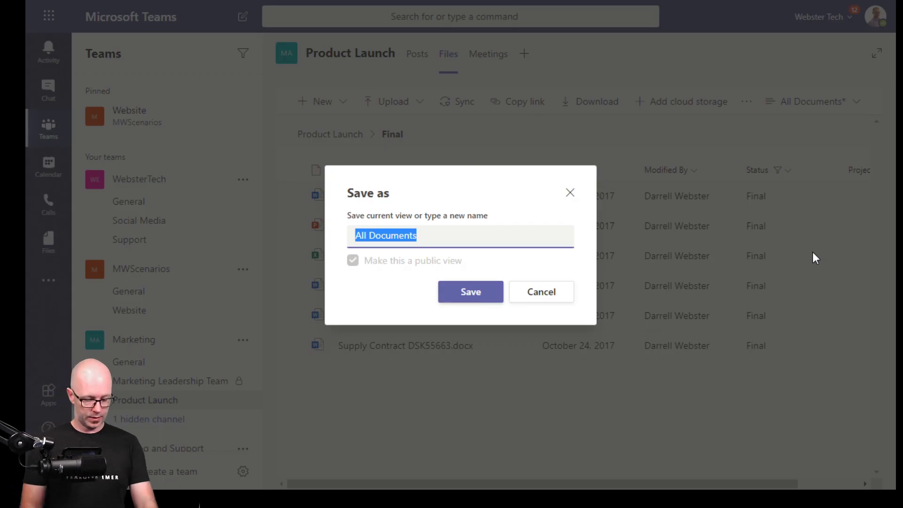
{"action": "type", "text": "Final"}
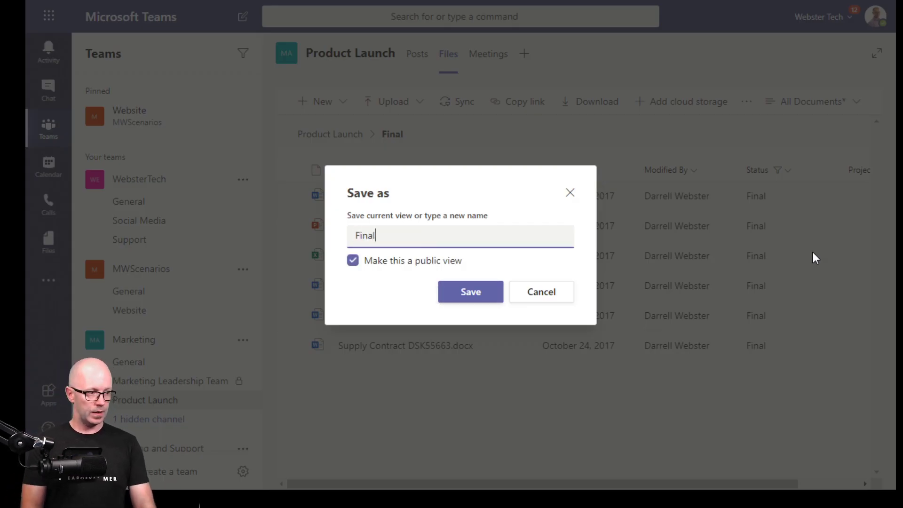
{"action": "left_click", "coordinate": [469, 292]}
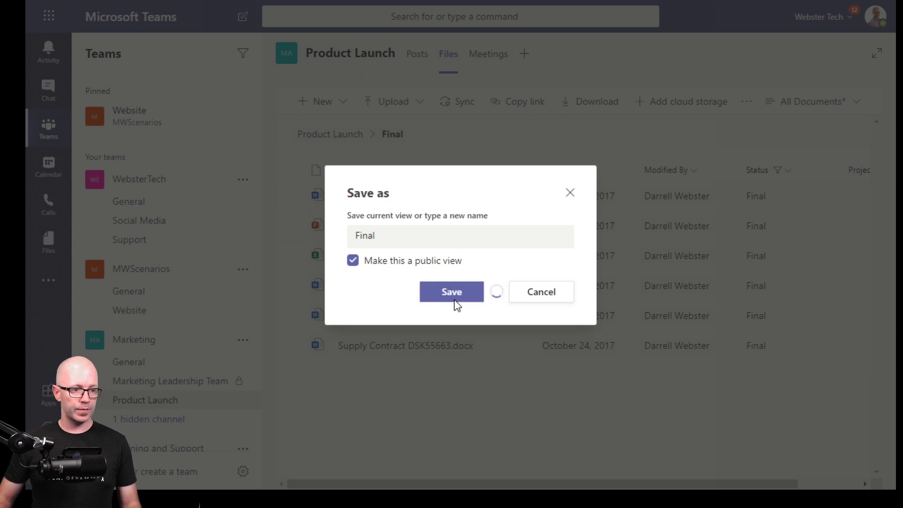
{"action": "left_click", "coordinate": [451, 291]}
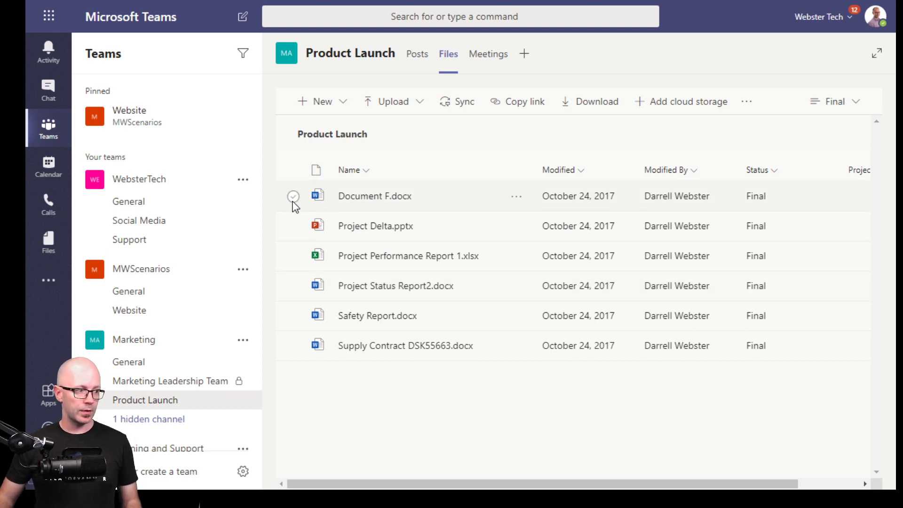
Check out Document F.docx from the more actions menu
{"action": "left_click", "coordinate": [293, 196]}
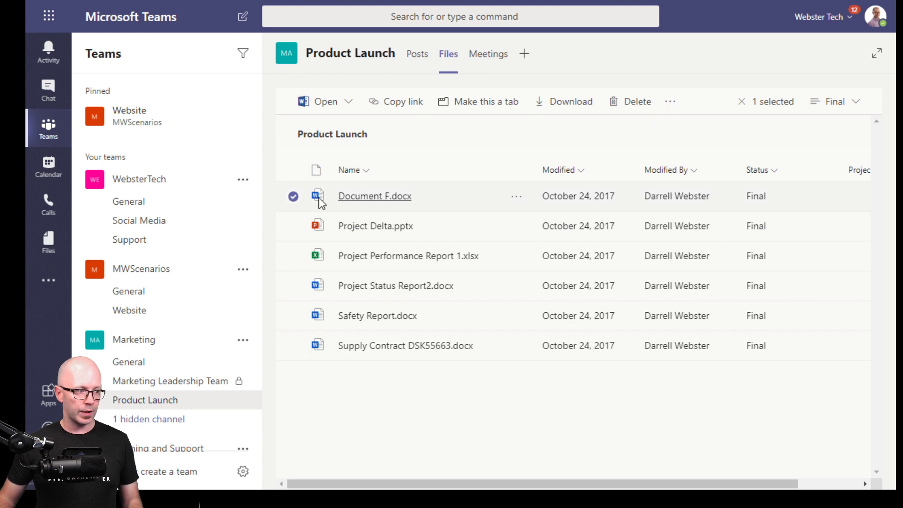
{"action": "mouse_move", "coordinate": [669, 102]}
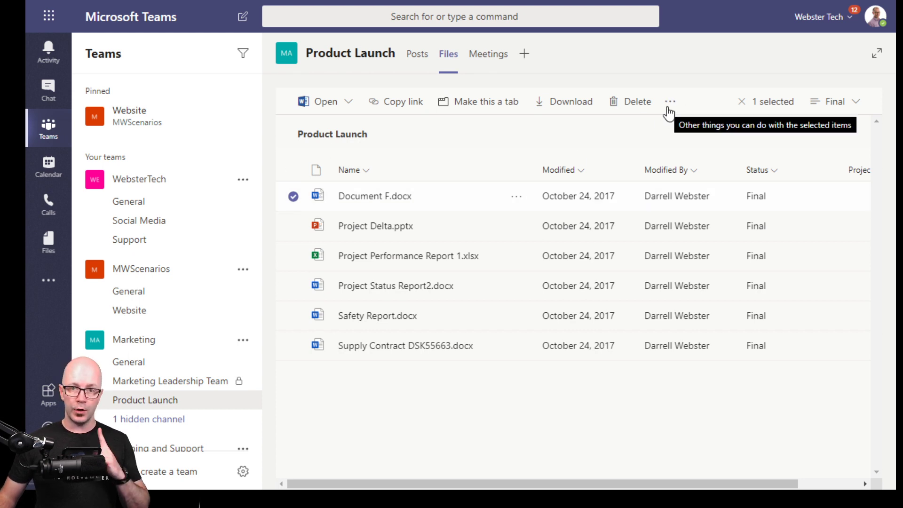
{"action": "left_click", "coordinate": [670, 101]}
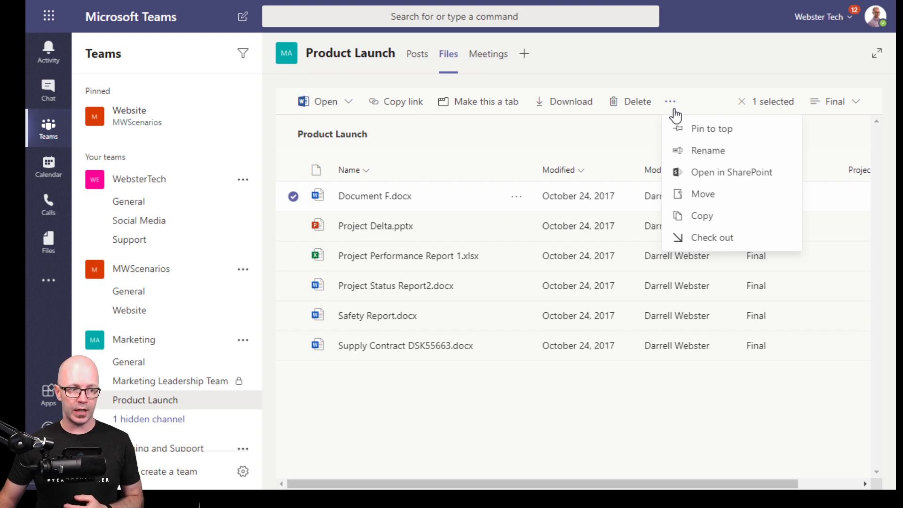
{"action": "mouse_move", "coordinate": [712, 237]}
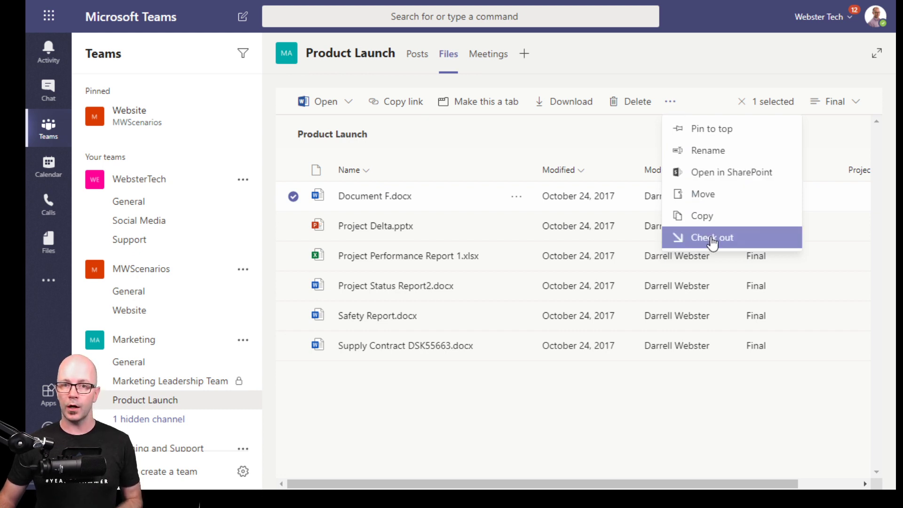
{"action": "left_click", "coordinate": [713, 237]}
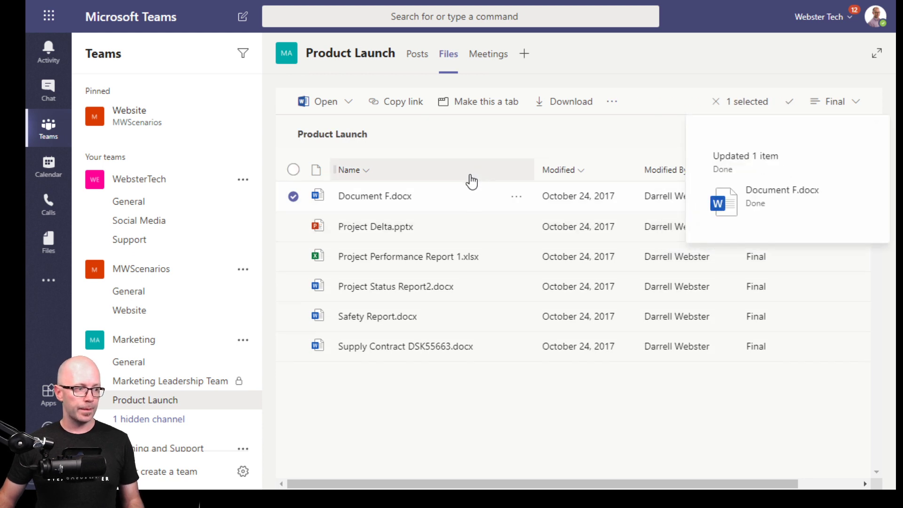
{"action": "mouse_move", "coordinate": [438, 206]}
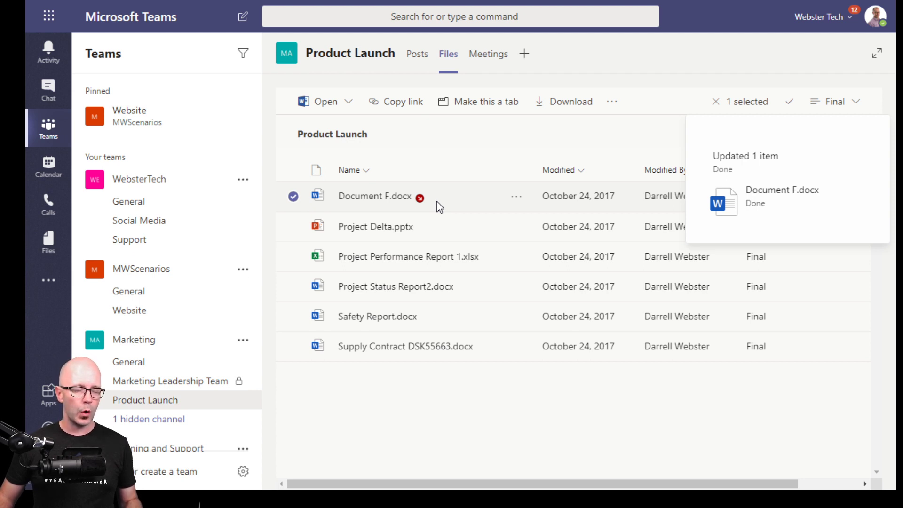
Discard the check-out of Document F.docx and confirm with Yes
{"action": "left_click", "coordinate": [516, 196]}
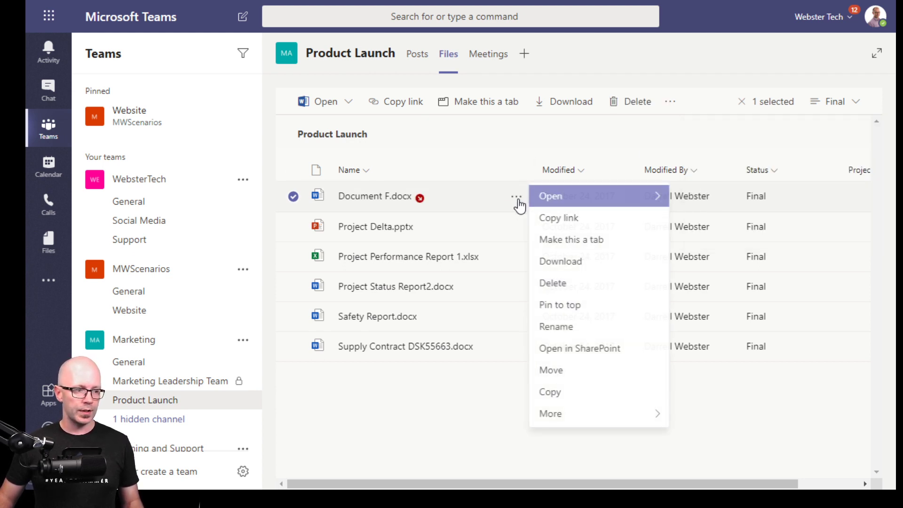
{"action": "mouse_move", "coordinate": [582, 280]}
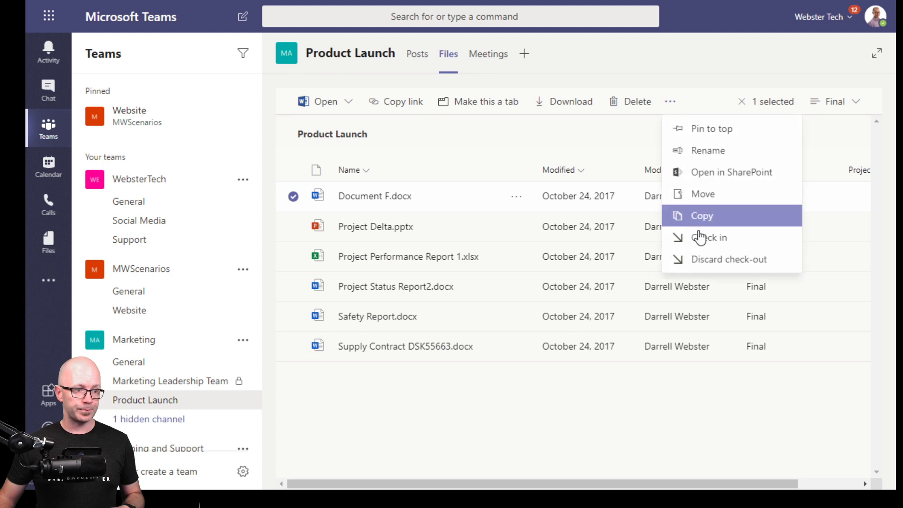
{"action": "left_click", "coordinate": [728, 259]}
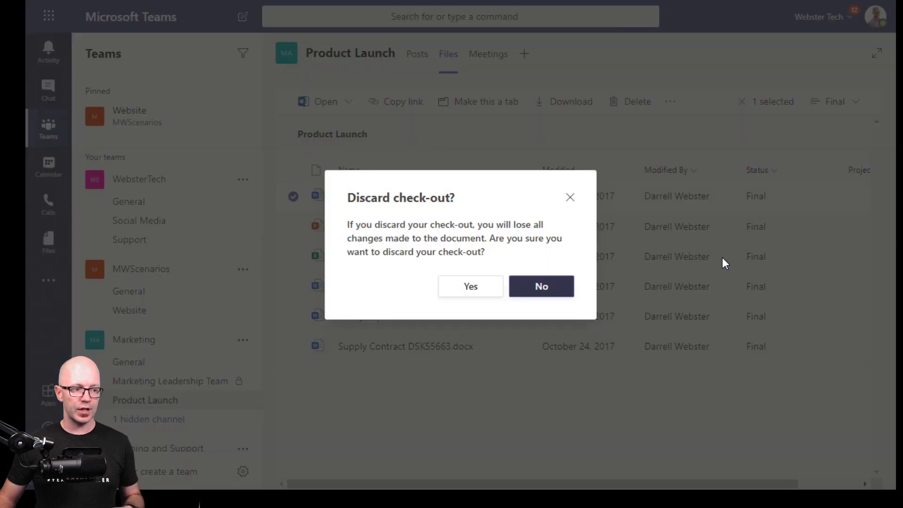
{"action": "left_click", "coordinate": [469, 286]}
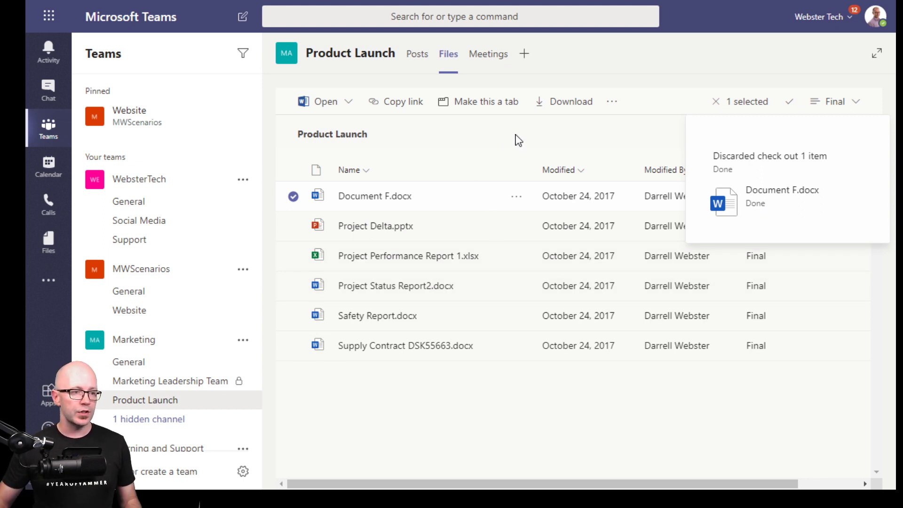
{"action": "mouse_move", "coordinate": [602, 128]}
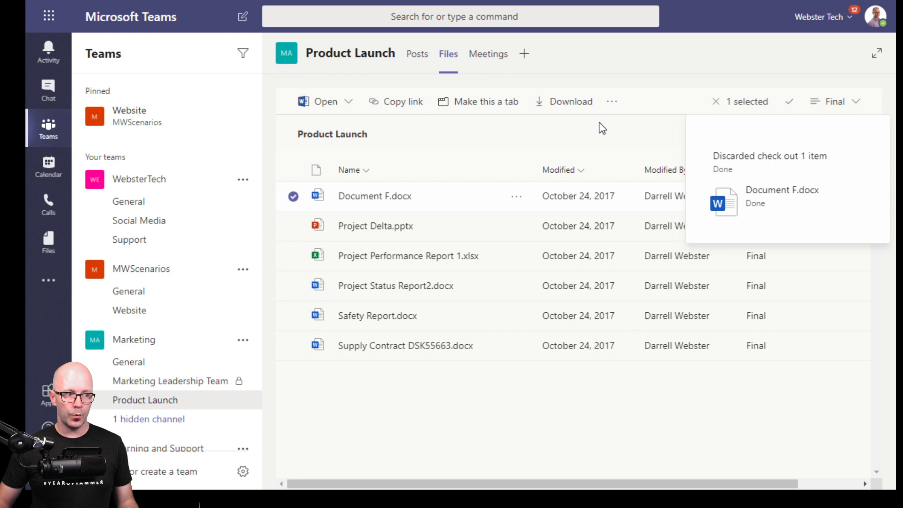
{"action": "mouse_move", "coordinate": [544, 169]}
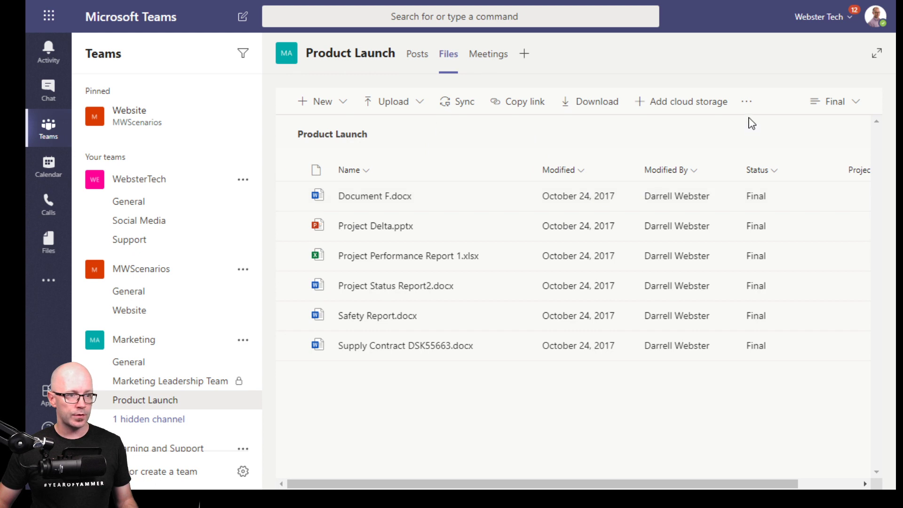
Select Document F.docx and choose Edit current view for the Final view
{"action": "left_click", "coordinate": [746, 101]}
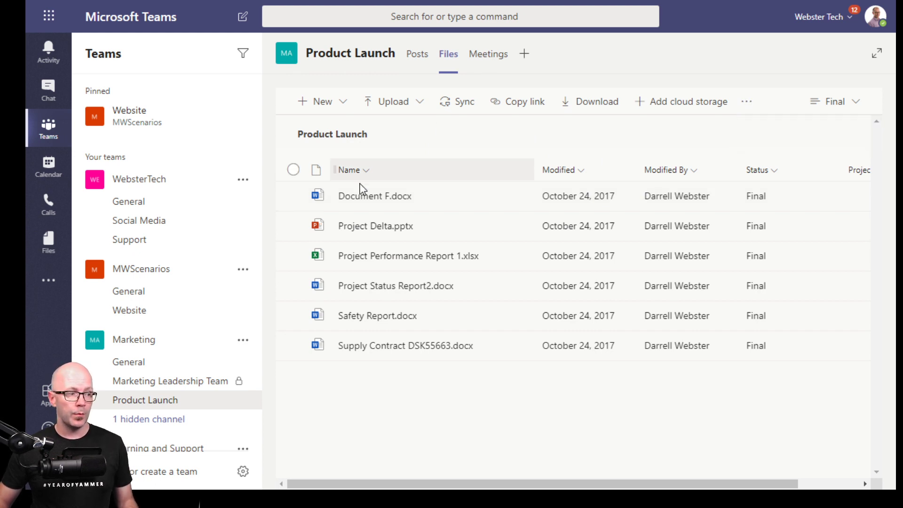
{"action": "mouse_move", "coordinate": [294, 202]}
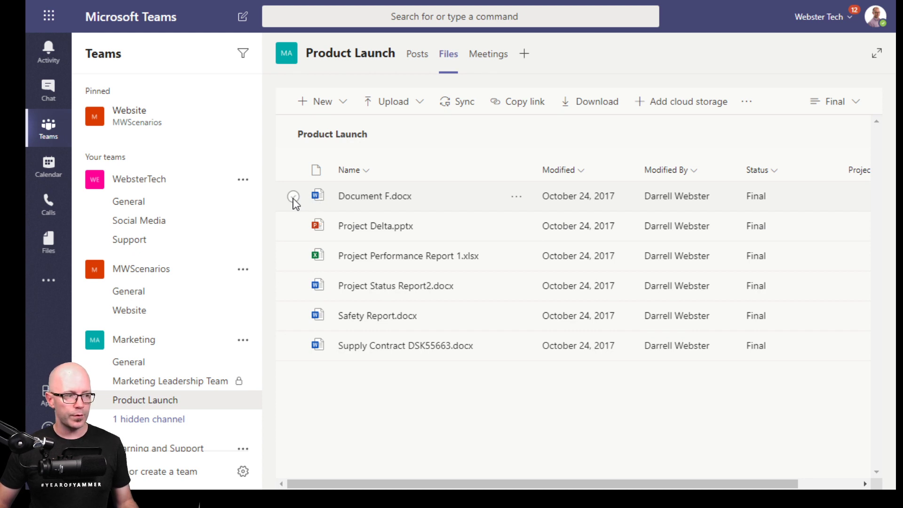
{"action": "left_click", "coordinate": [293, 196]}
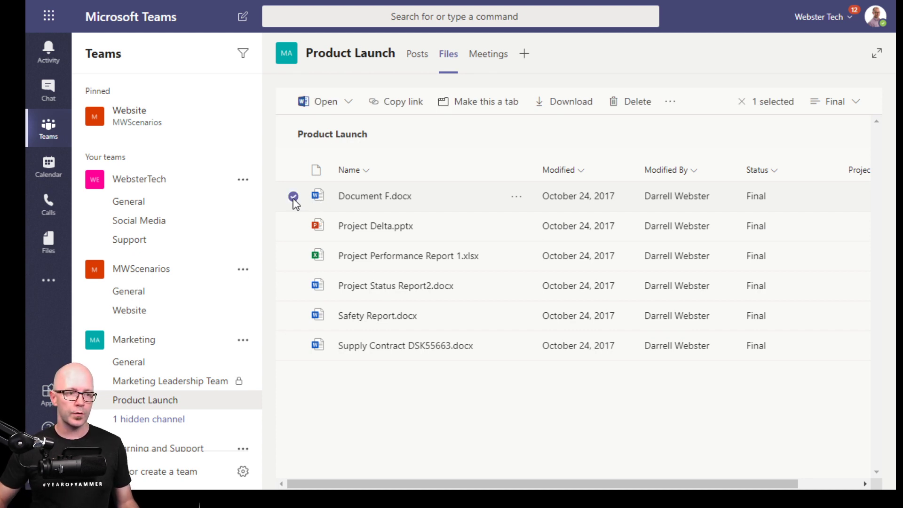
{"action": "left_click", "coordinate": [835, 101]}
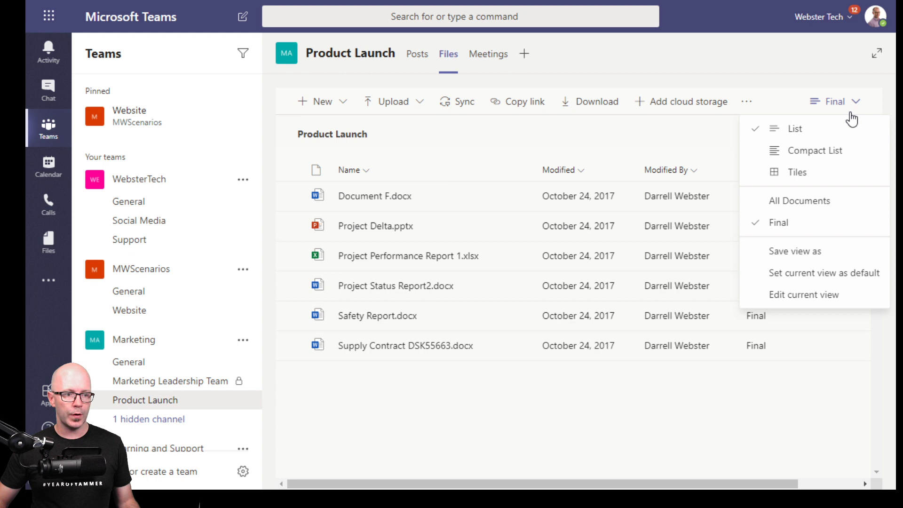
{"action": "mouse_move", "coordinate": [803, 294]}
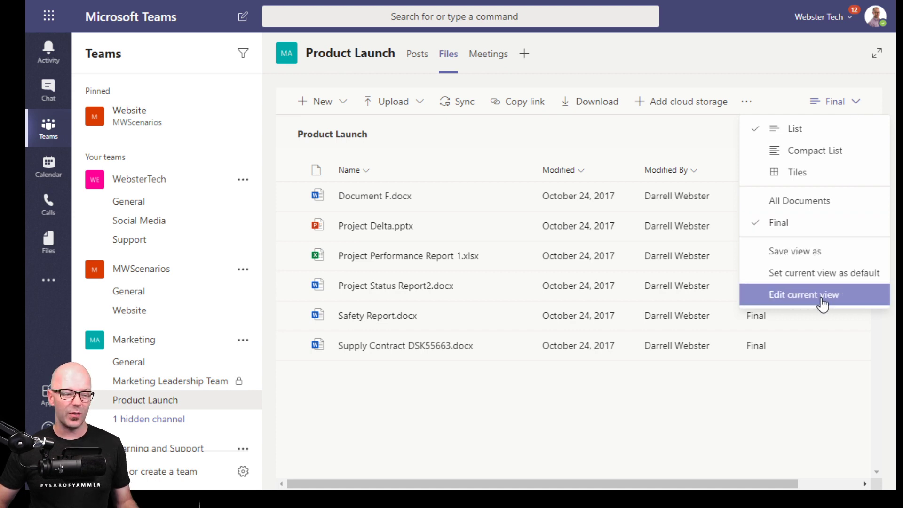
{"action": "left_click", "coordinate": [802, 295]}
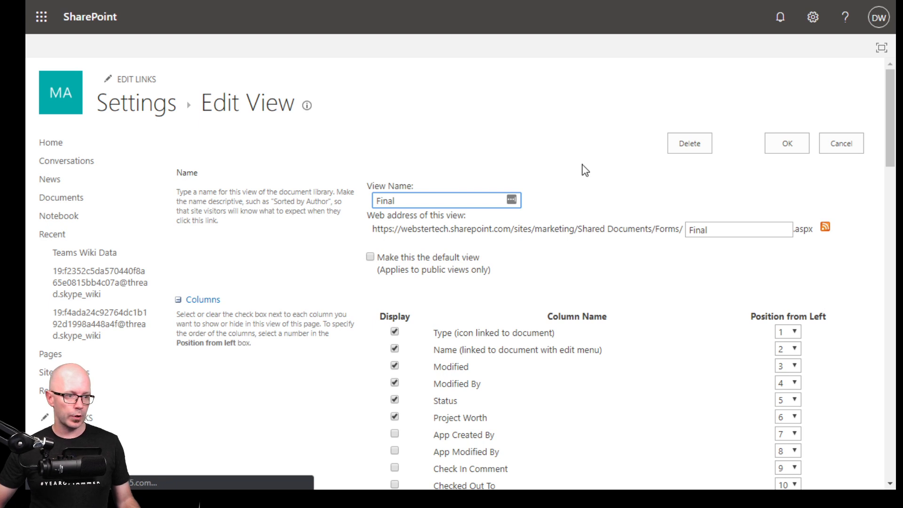
{"action": "scroll", "scroll_direction": "down", "scroll_amount": 3}
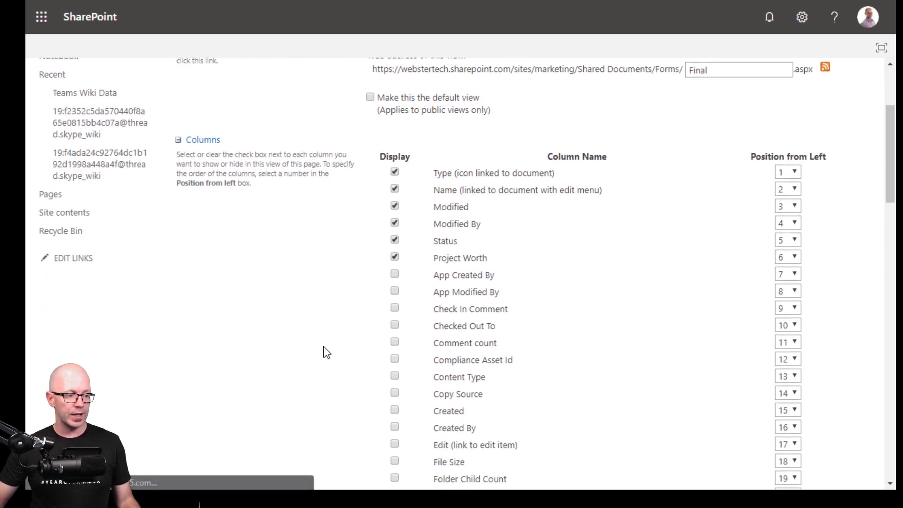
{"action": "scroll", "scroll_direction": "down", "scroll_amount": 3}
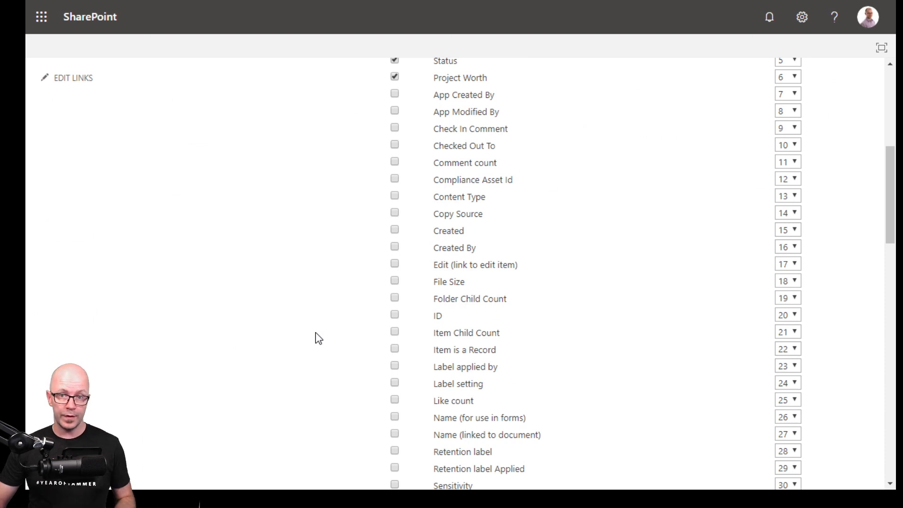
{"action": "scroll", "scroll_direction": "up", "scroll_amount": 3}
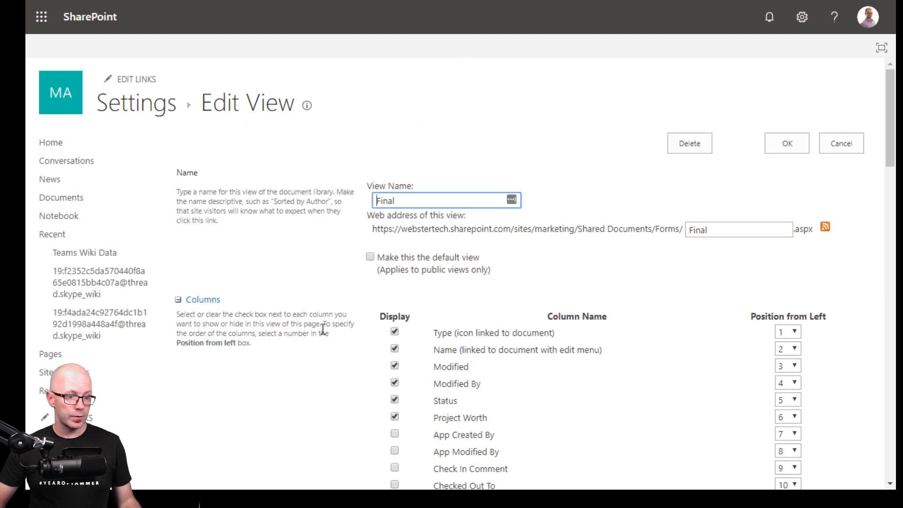